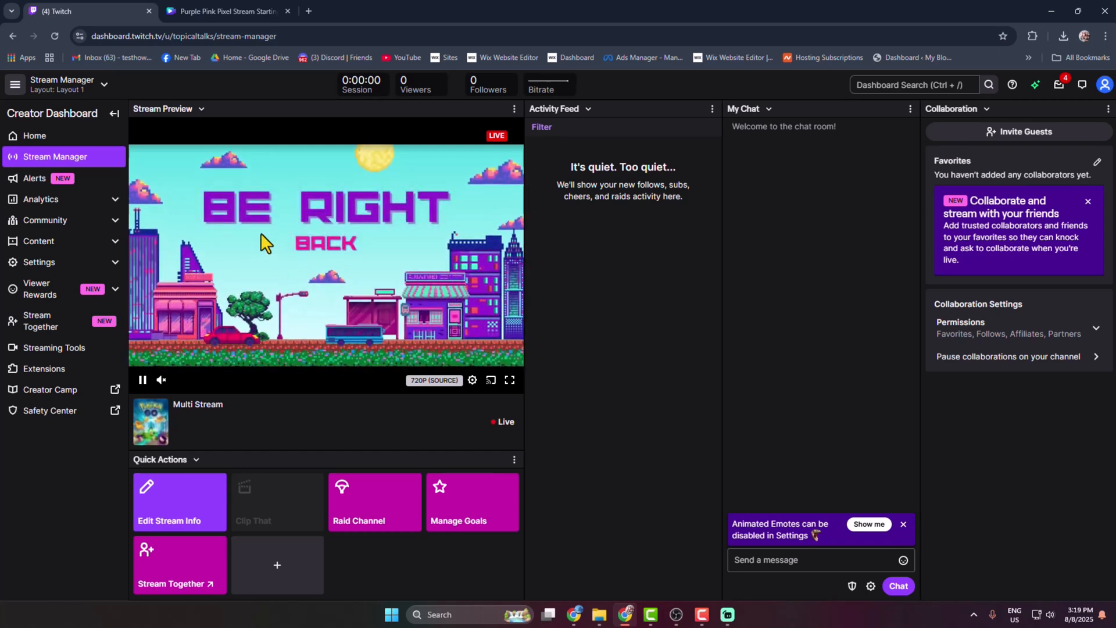
mouse_move(595, 333)
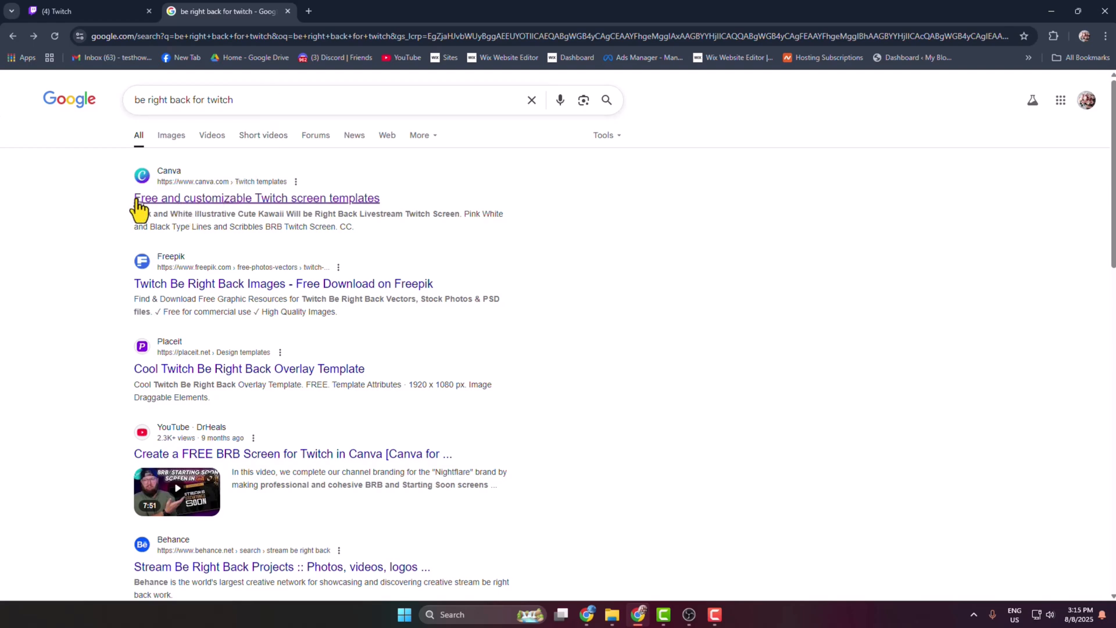
Step: Open Canva's free Twitch screen templates from Google and browse down the template gallery
click(256, 198)
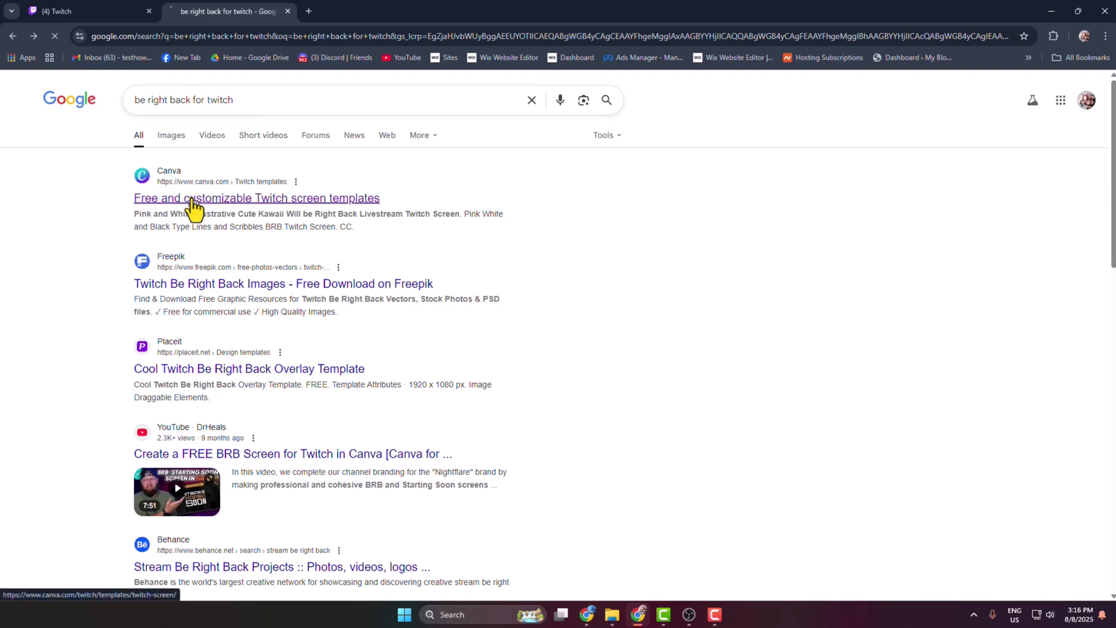
click(256, 197)
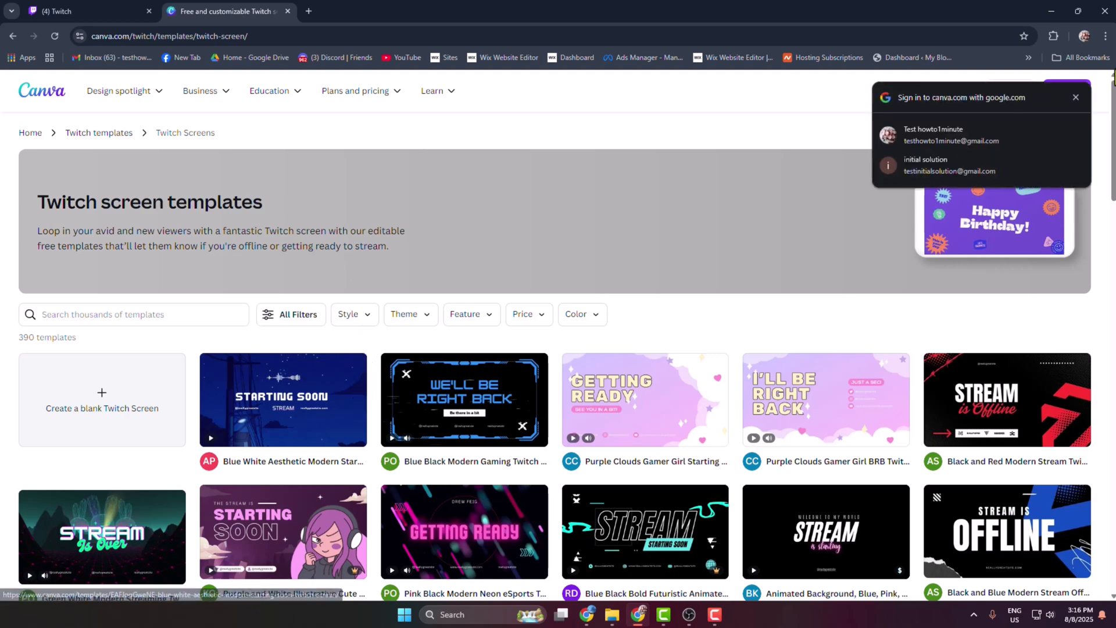
scroll(down, 3)
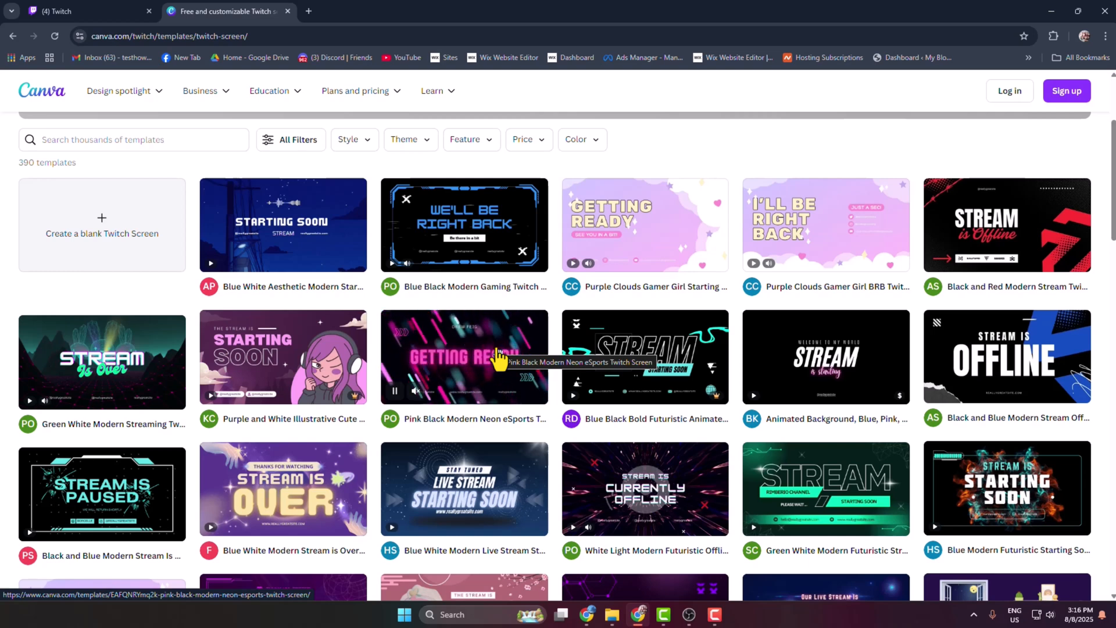
mouse_move(551, 453)
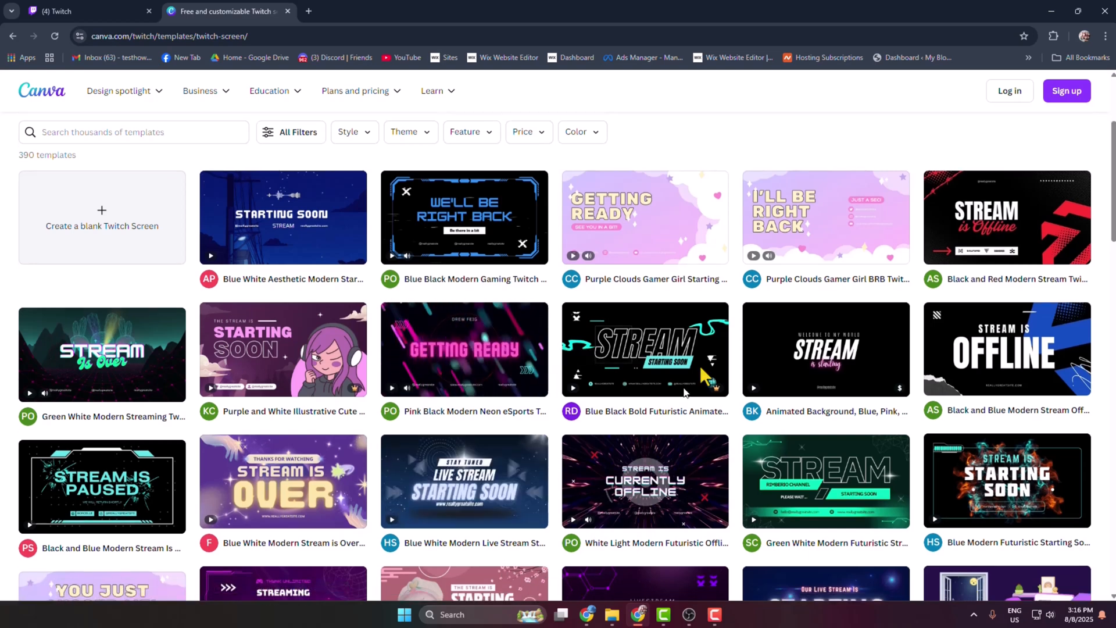
scroll(down, 3)
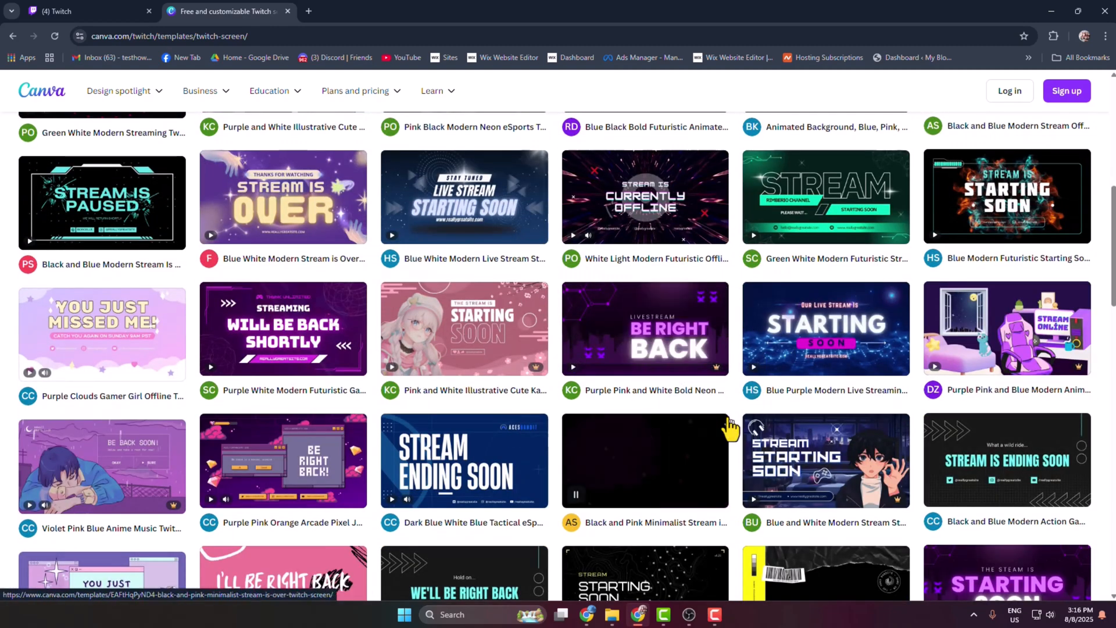
scroll(down, 3)
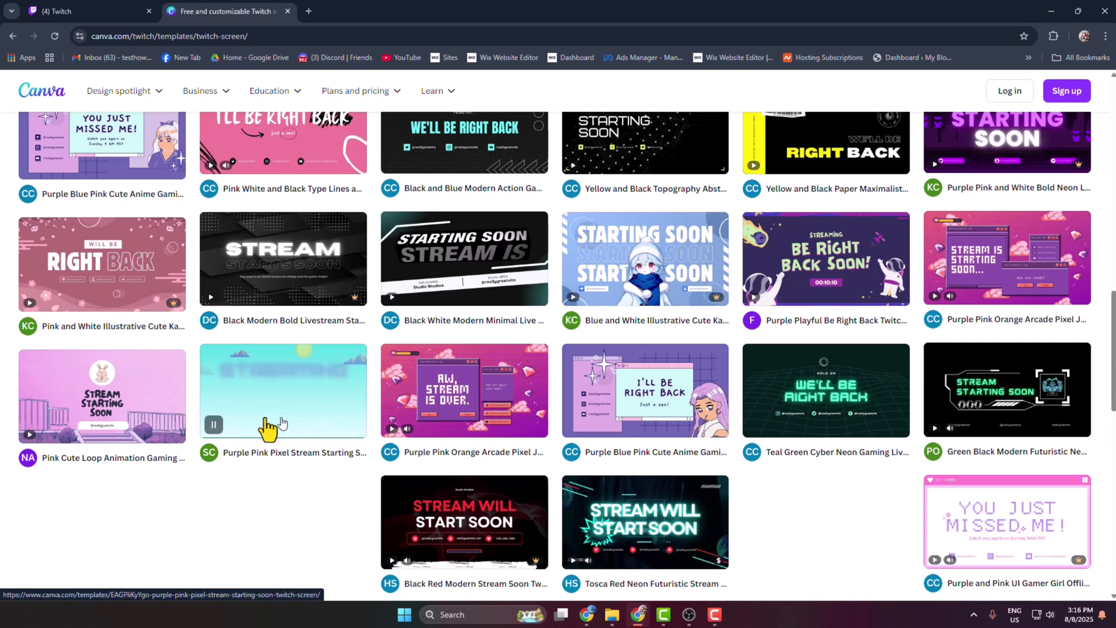
Step: Customize the Purple Pink Pixel Stream Starting Soon template, signing in to Canva with a Google account
click(282, 390)
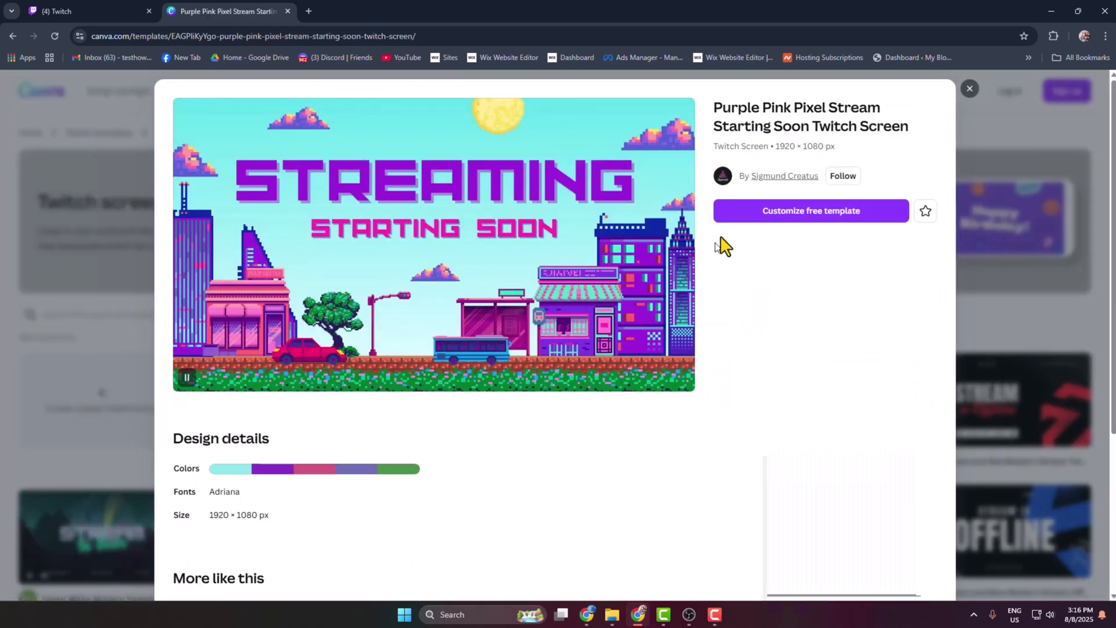
click(811, 210)
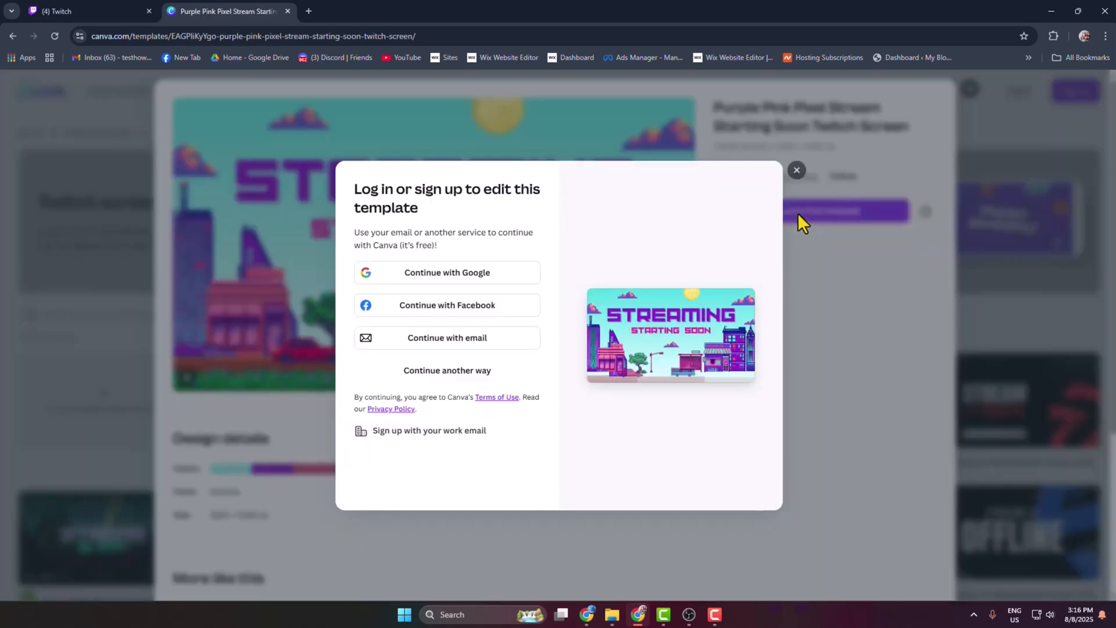
mouse_move(416, 288)
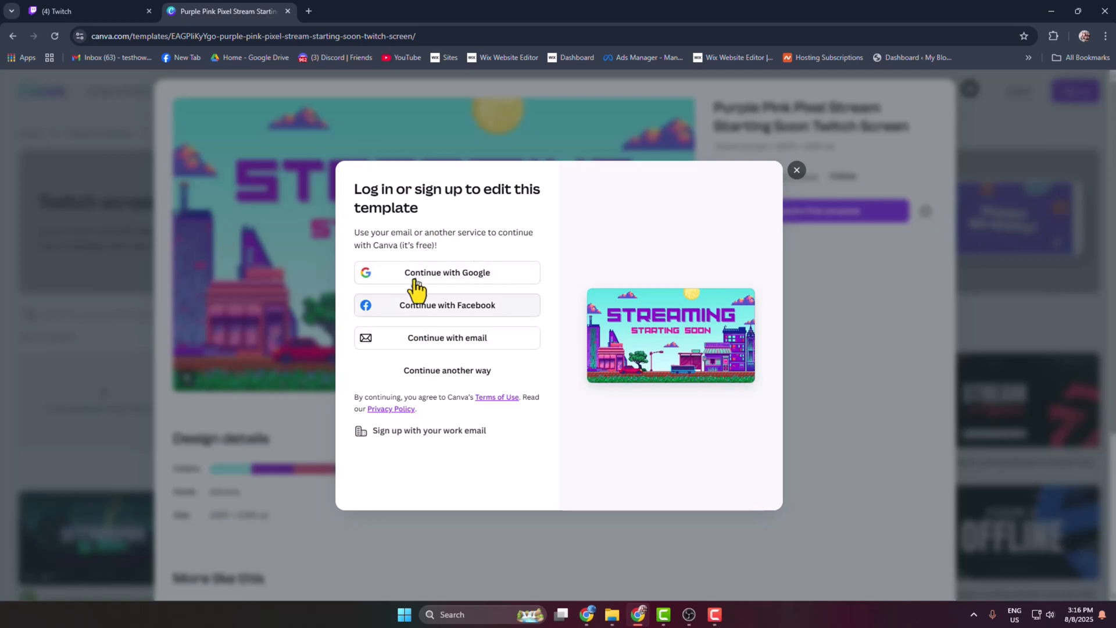
click(446, 272)
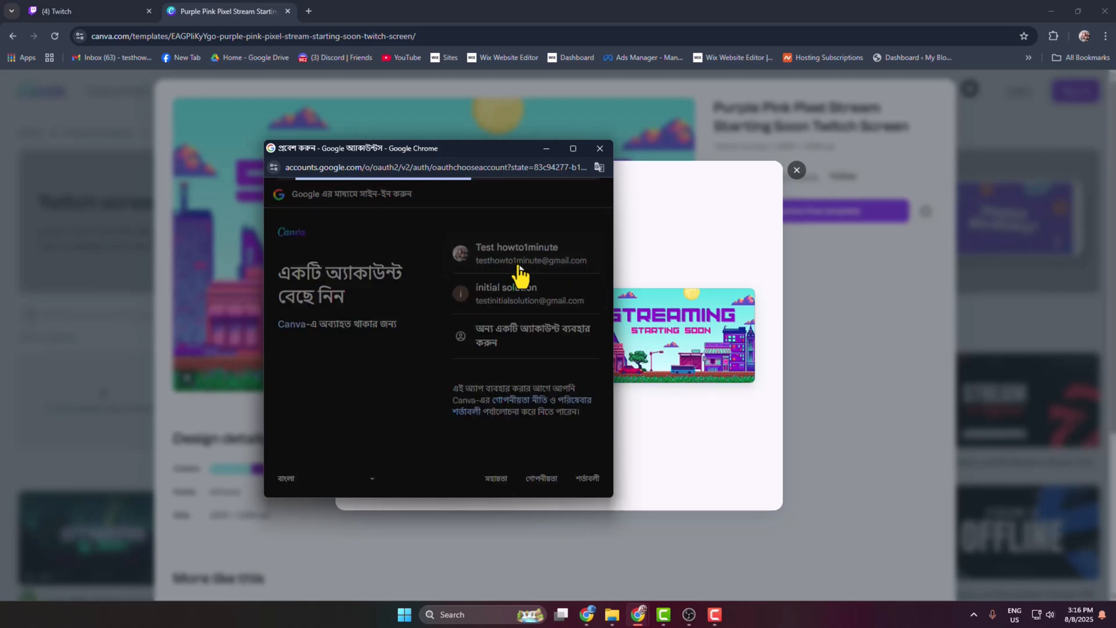
click(516, 253)
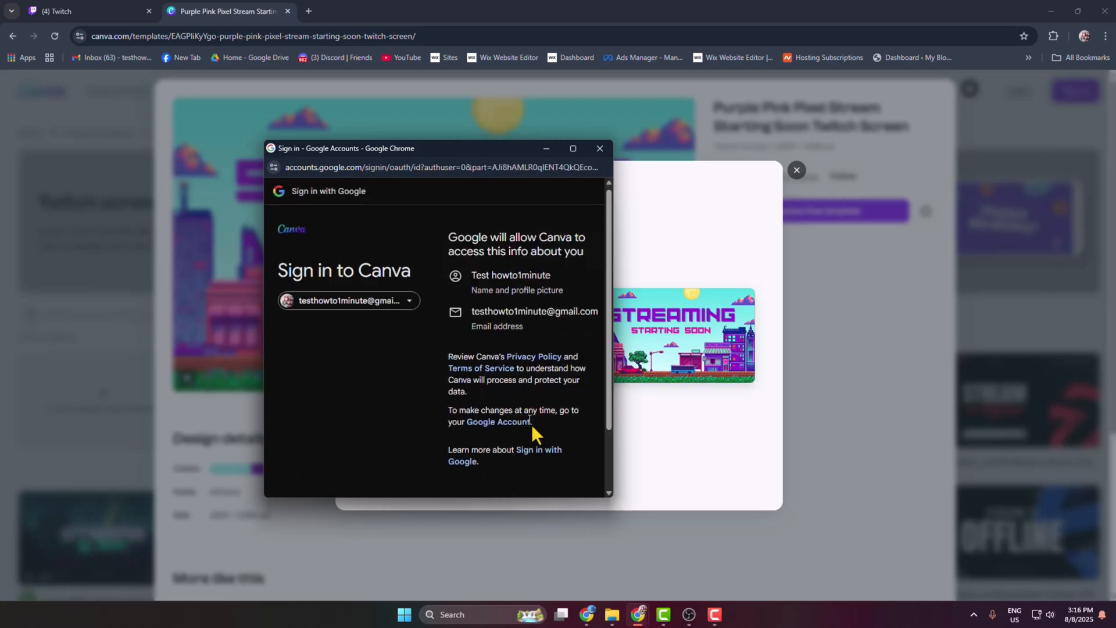
click(348, 300)
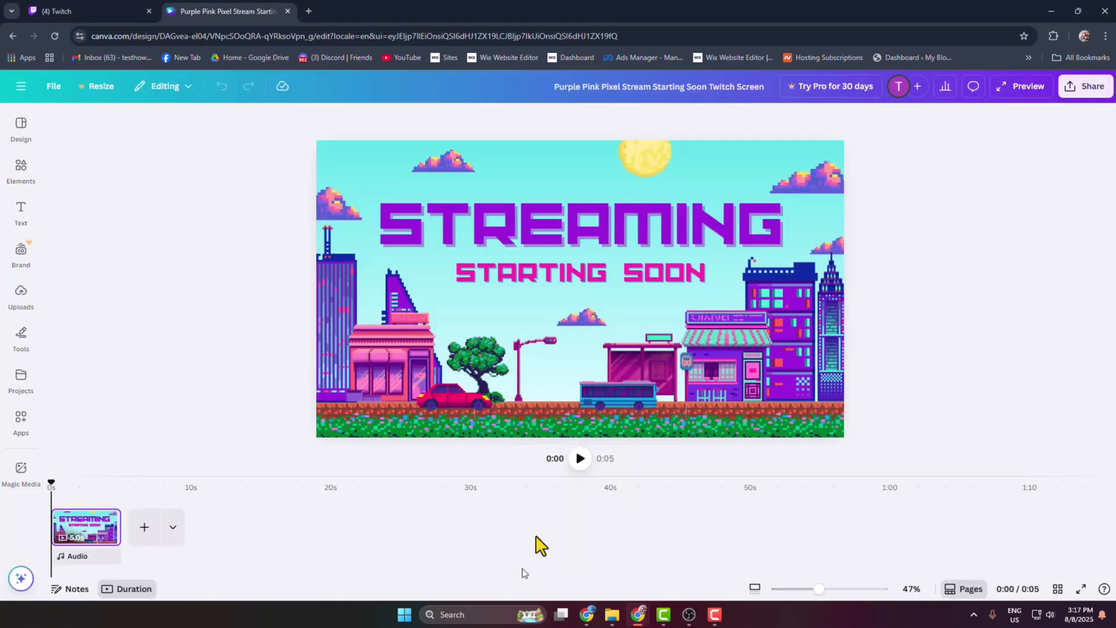
Step: Replace the STREAMING / STARTING SOON heading with BE RIGHT / BACK and bring up sharing options
click(579, 458)
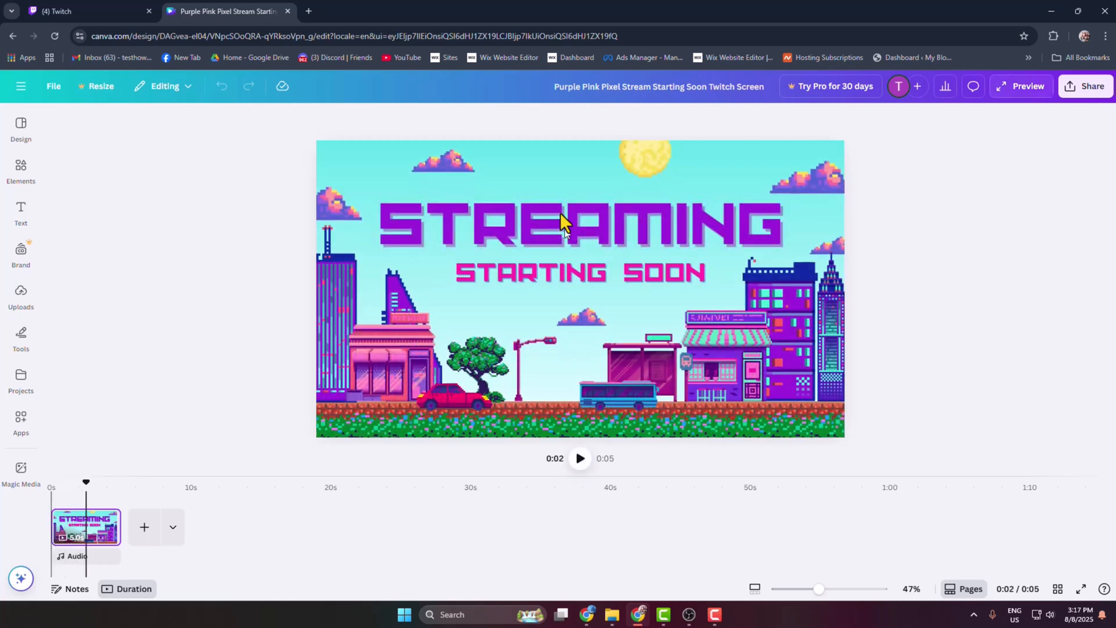
click(562, 221)
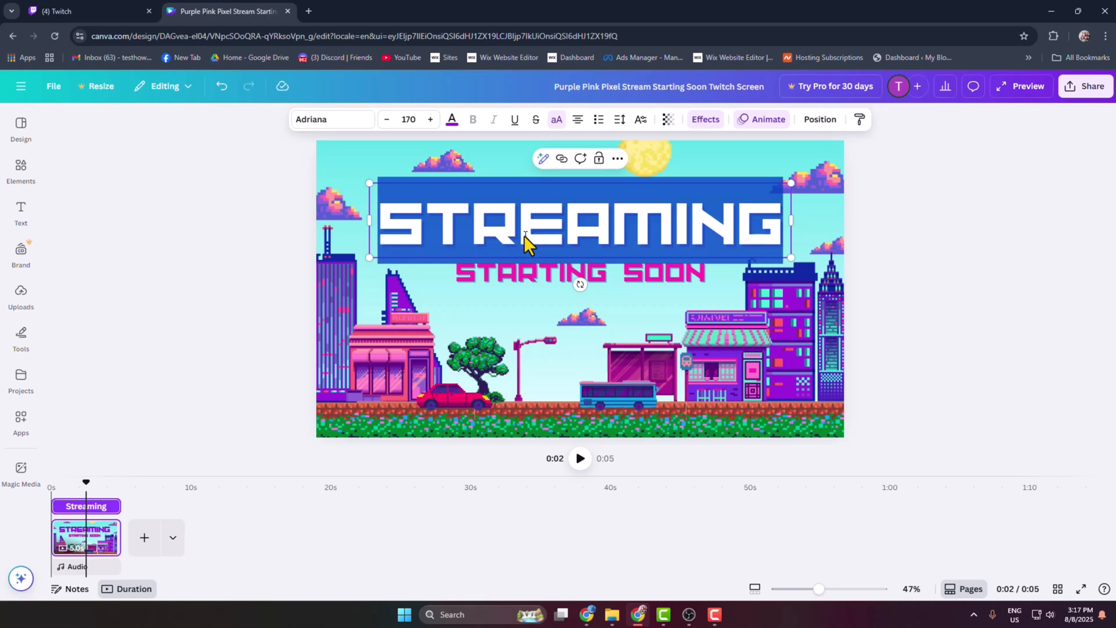
text(BE RIGHT)
click(580, 273)
text(BACK)
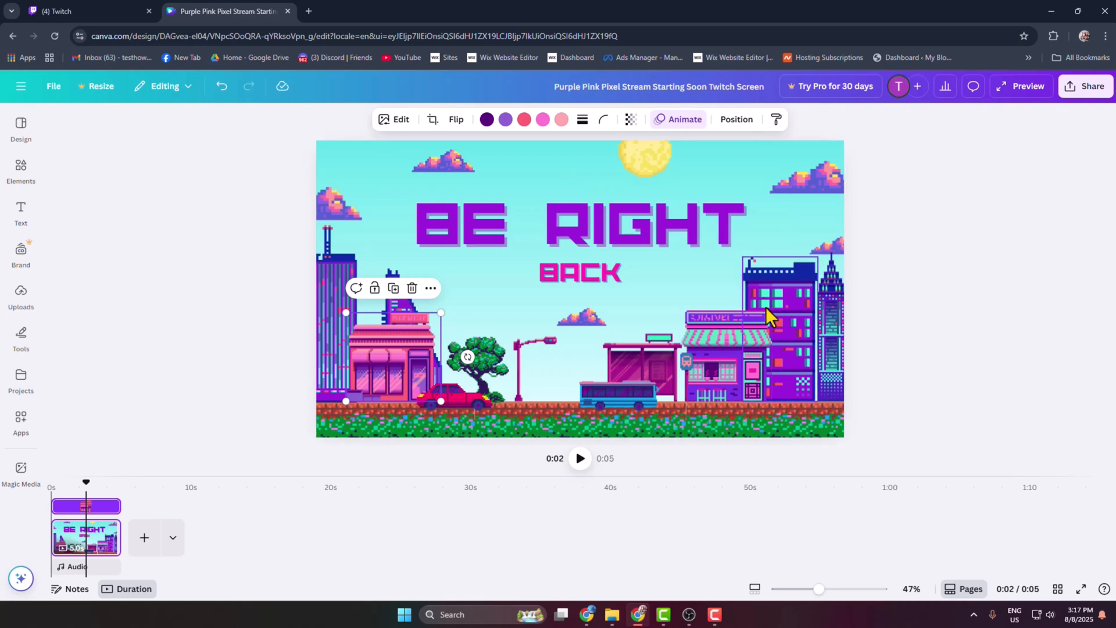
click(21, 171)
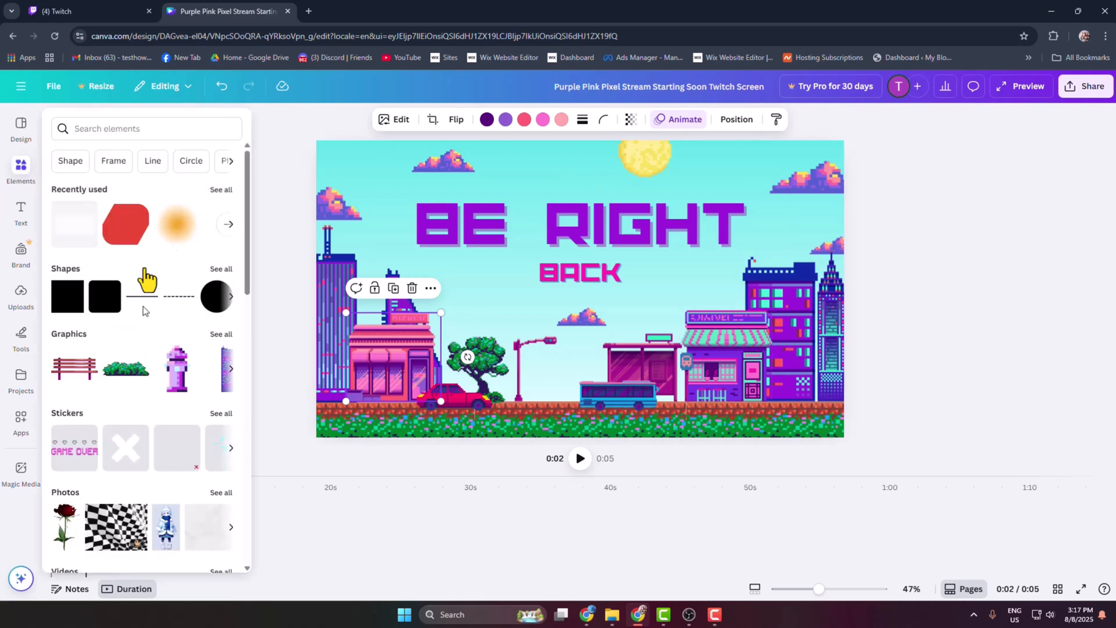
click(579, 272)
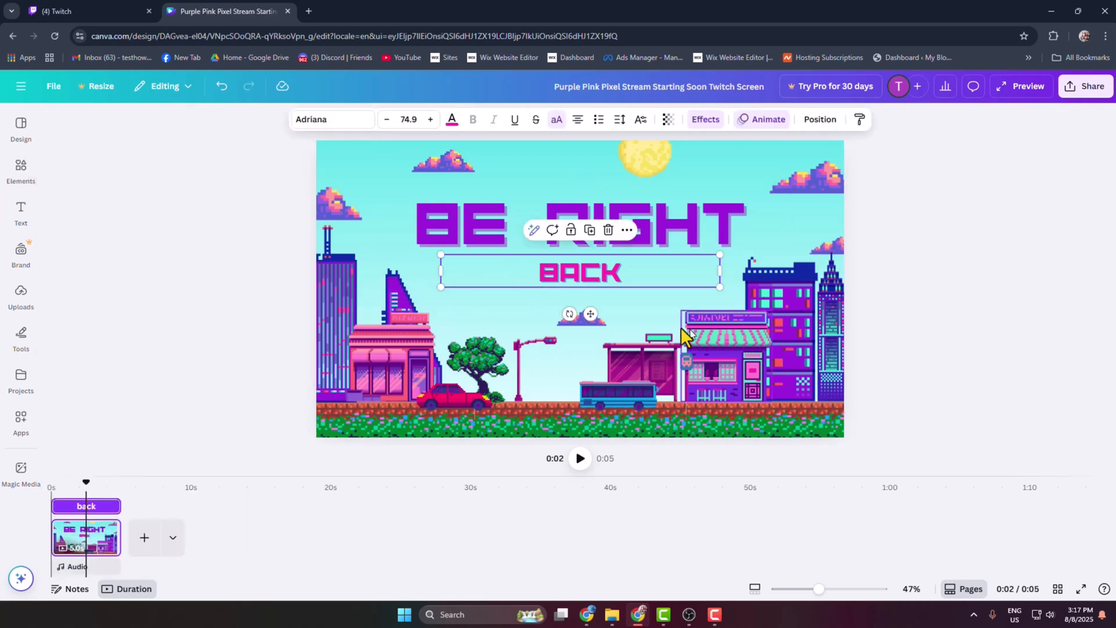
click(1084, 86)
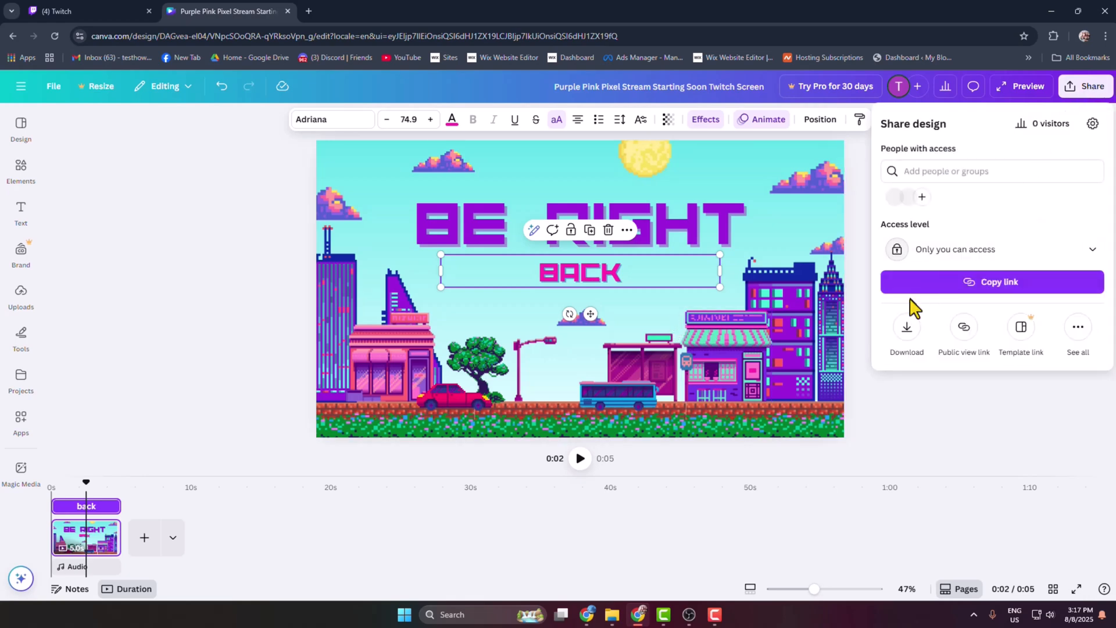
click(906, 332)
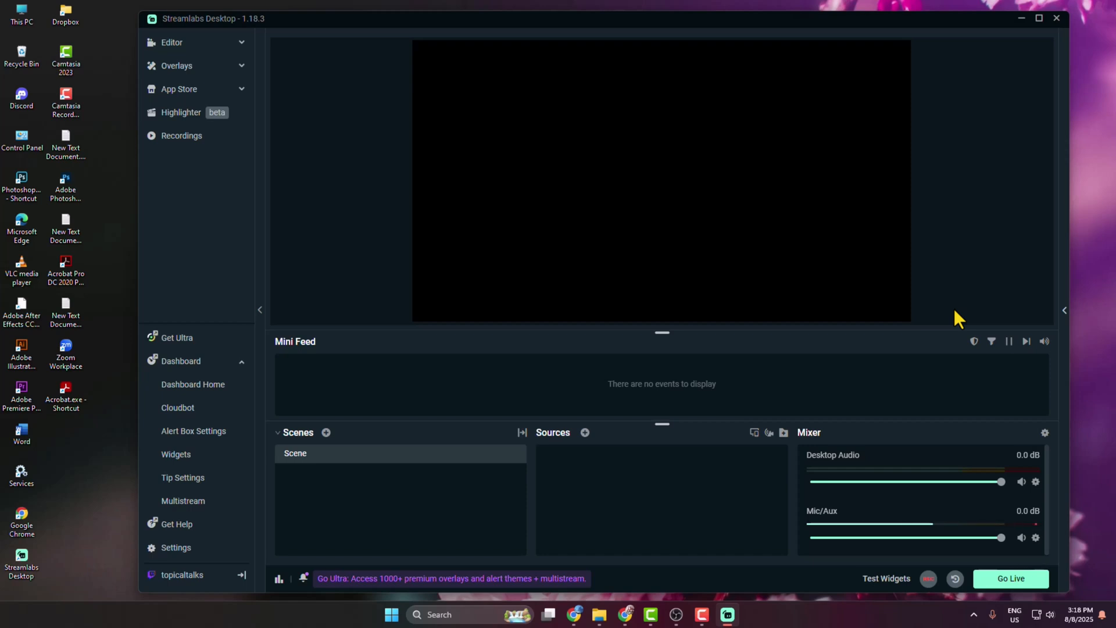
mouse_move(322, 502)
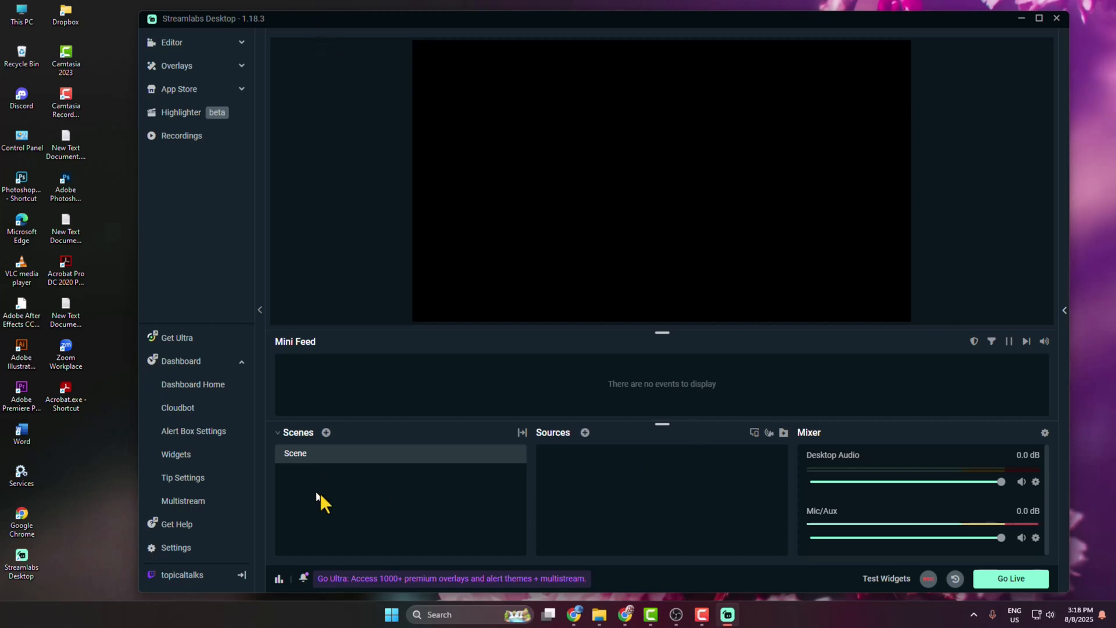
mouse_move(564, 441)
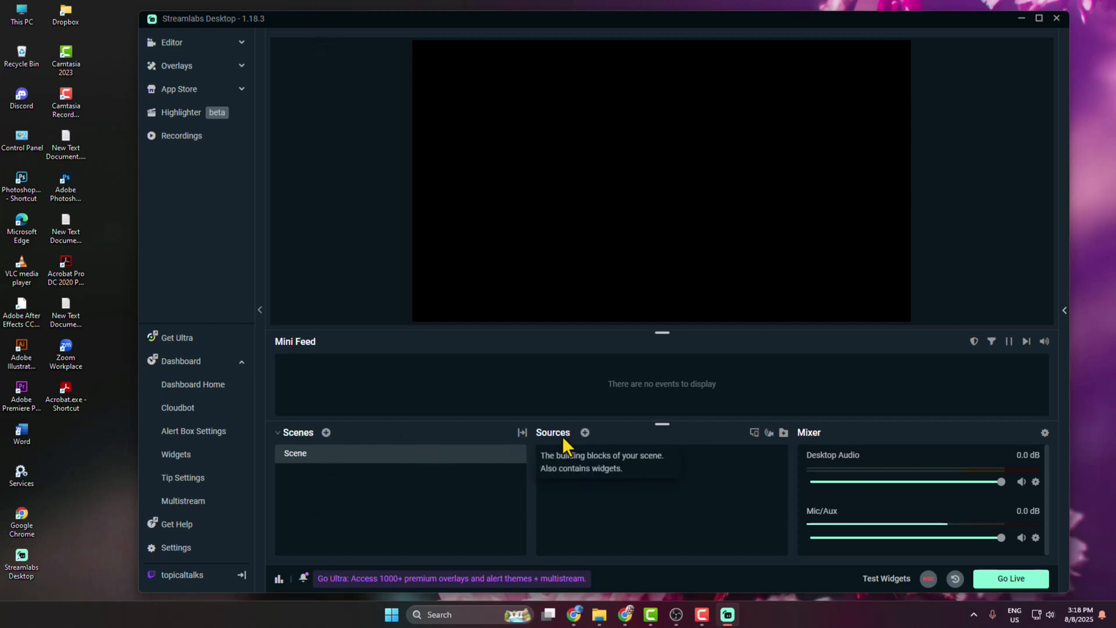
mouse_move(585, 432)
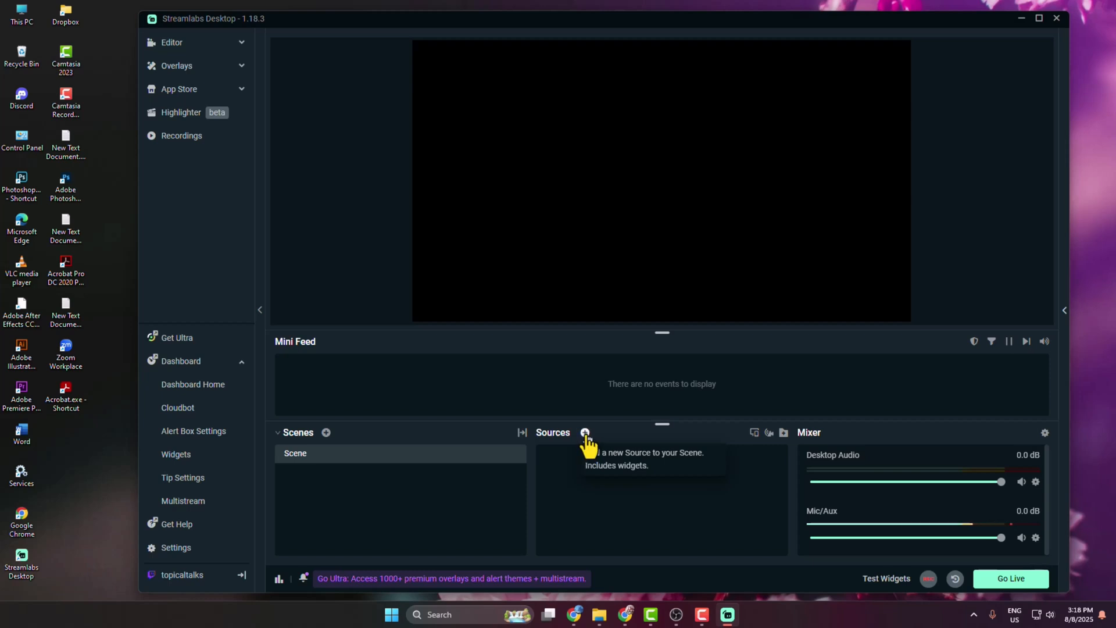
Step: Add a Media File source to the scene and start naming it 'be right back'
click(585, 432)
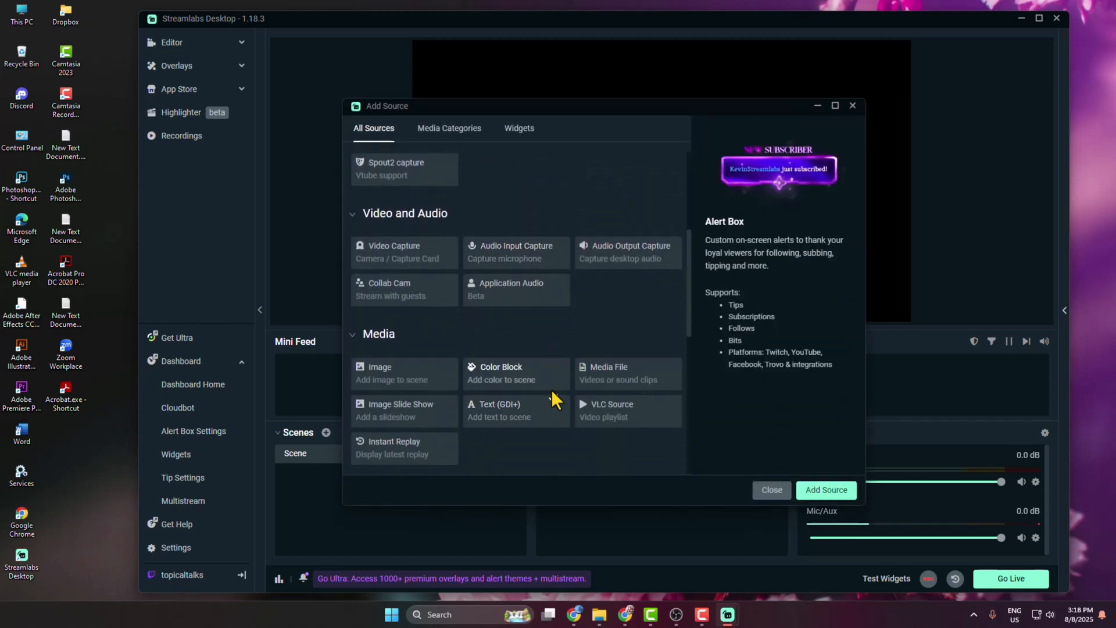
click(608, 373)
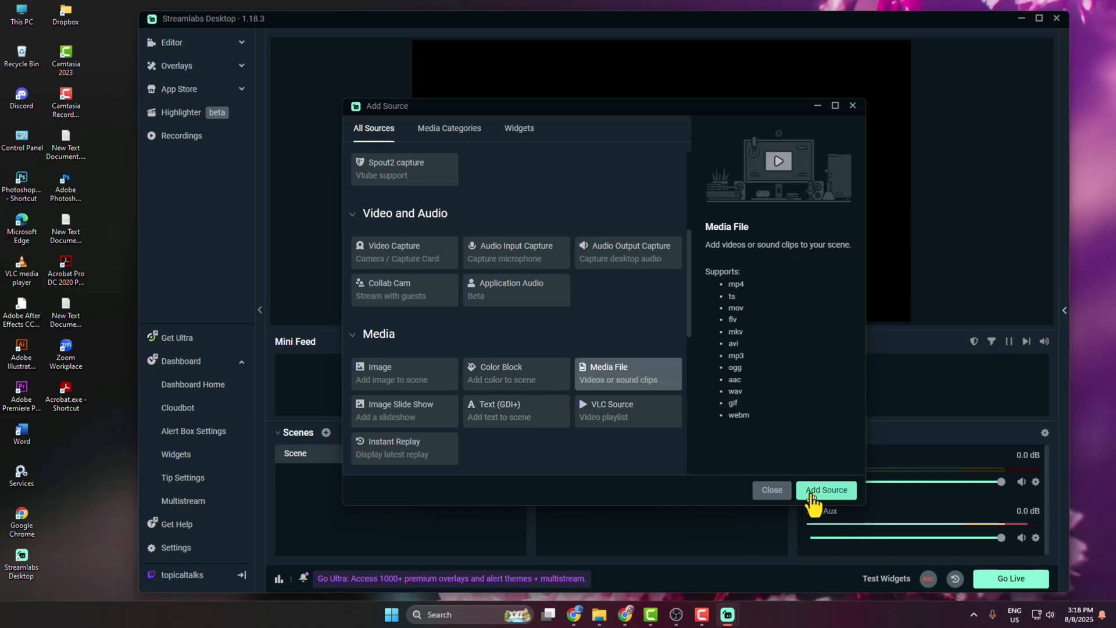
click(826, 489)
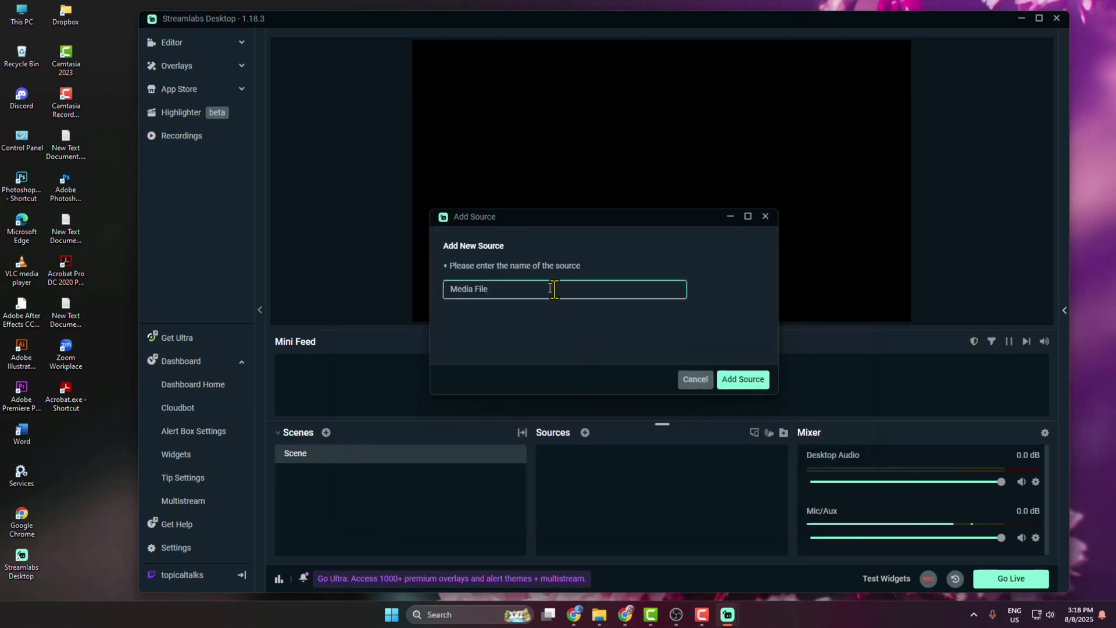
text(be right back)
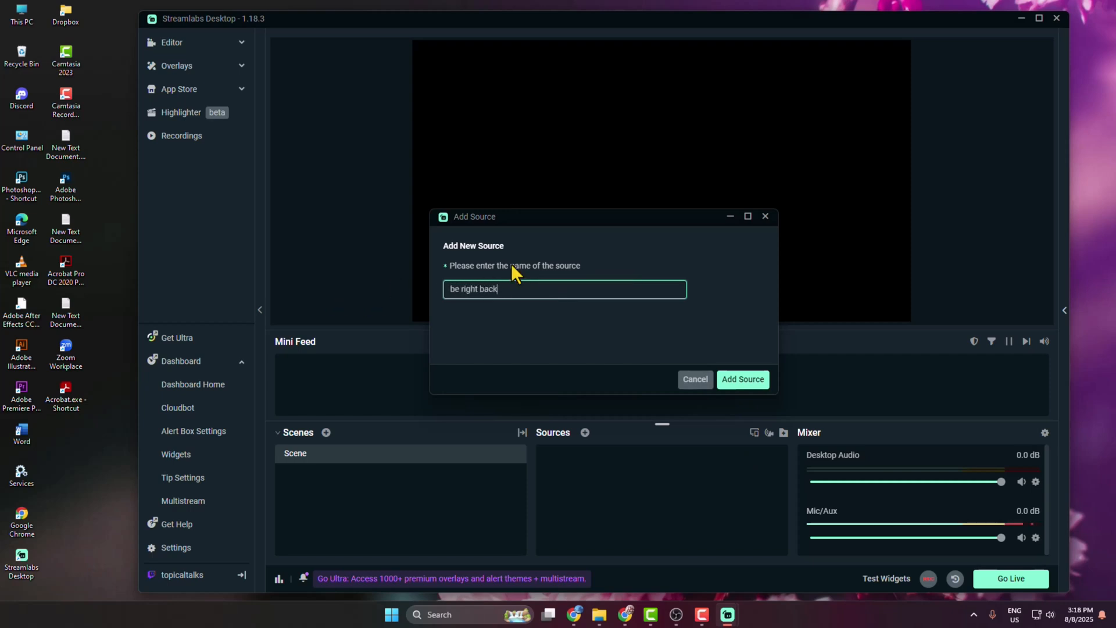
Step: Load the Purple Pink Pixel mp4 into the 'be right back' source and set it to loop
click(742, 379)
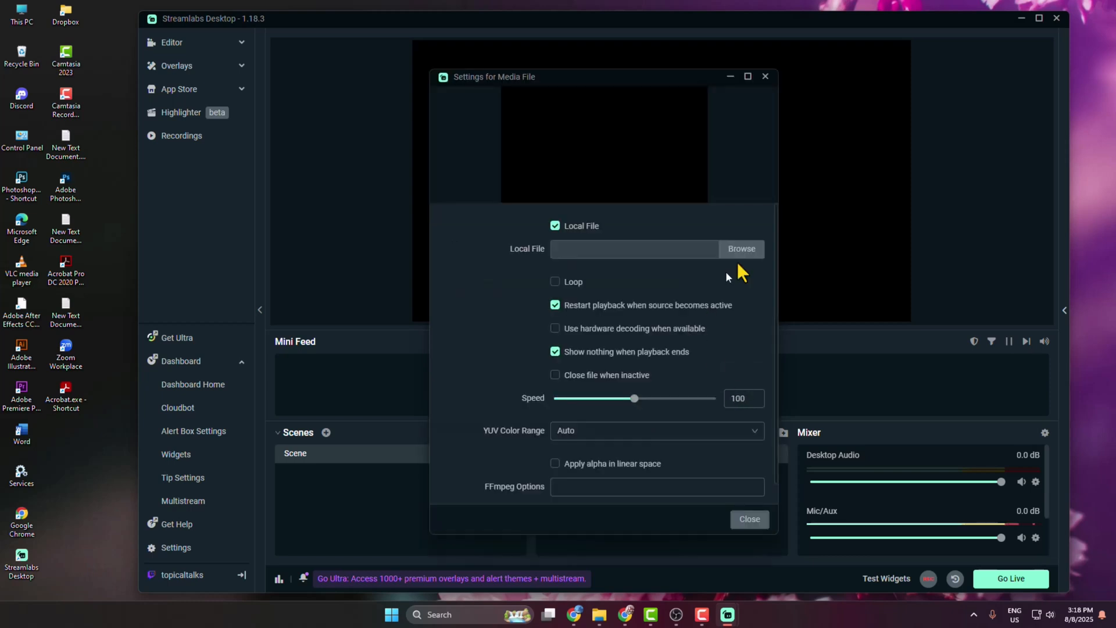
click(741, 249)
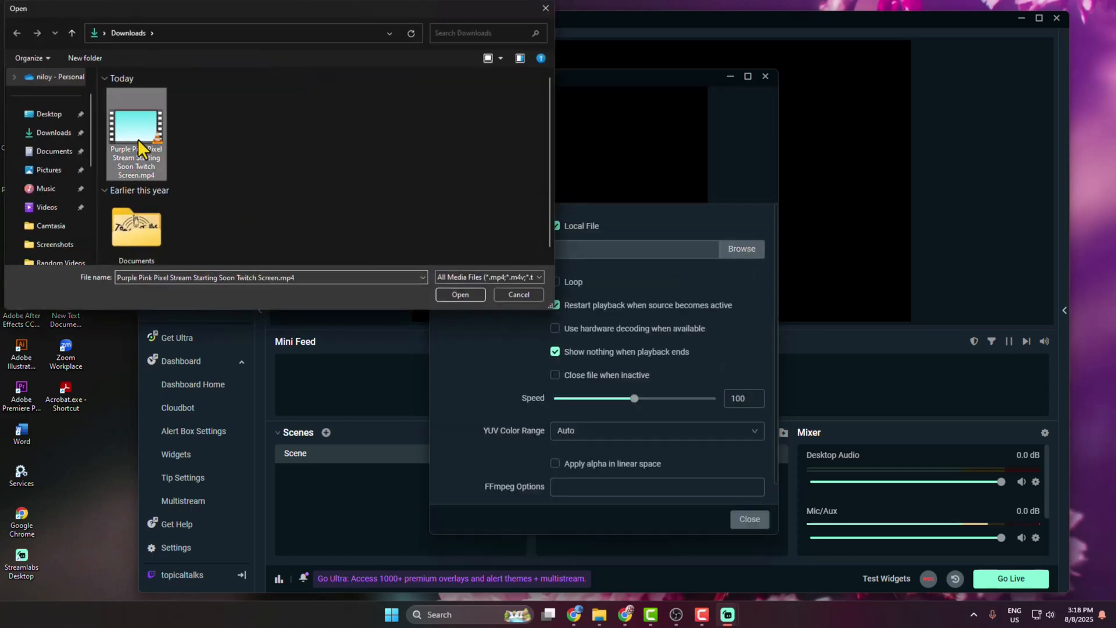
mouse_move(215, 180)
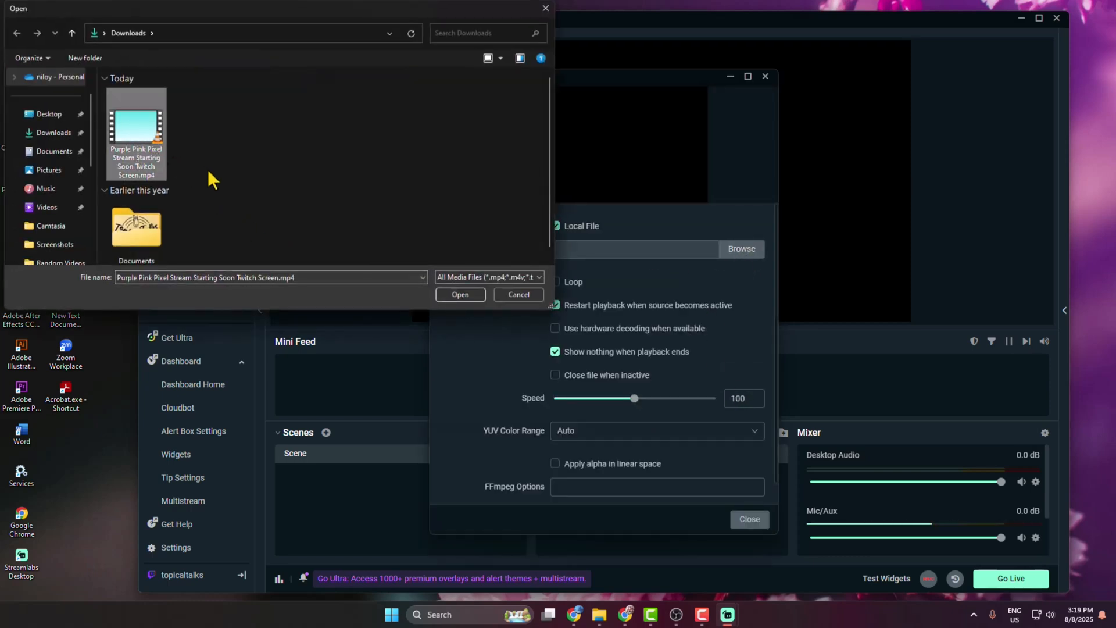
click(460, 294)
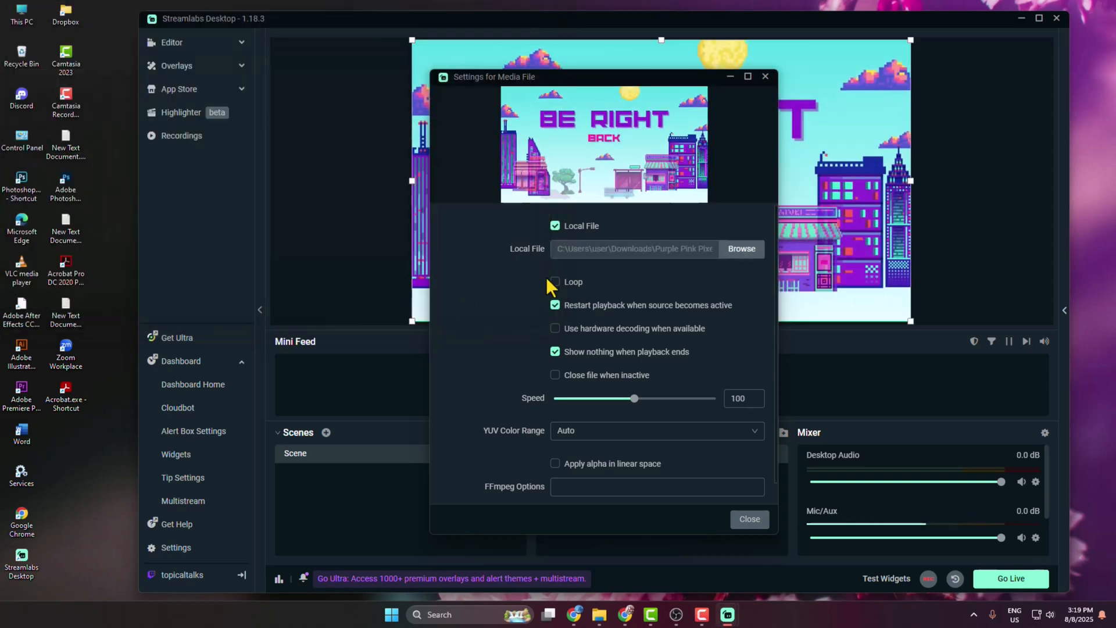
click(555, 281)
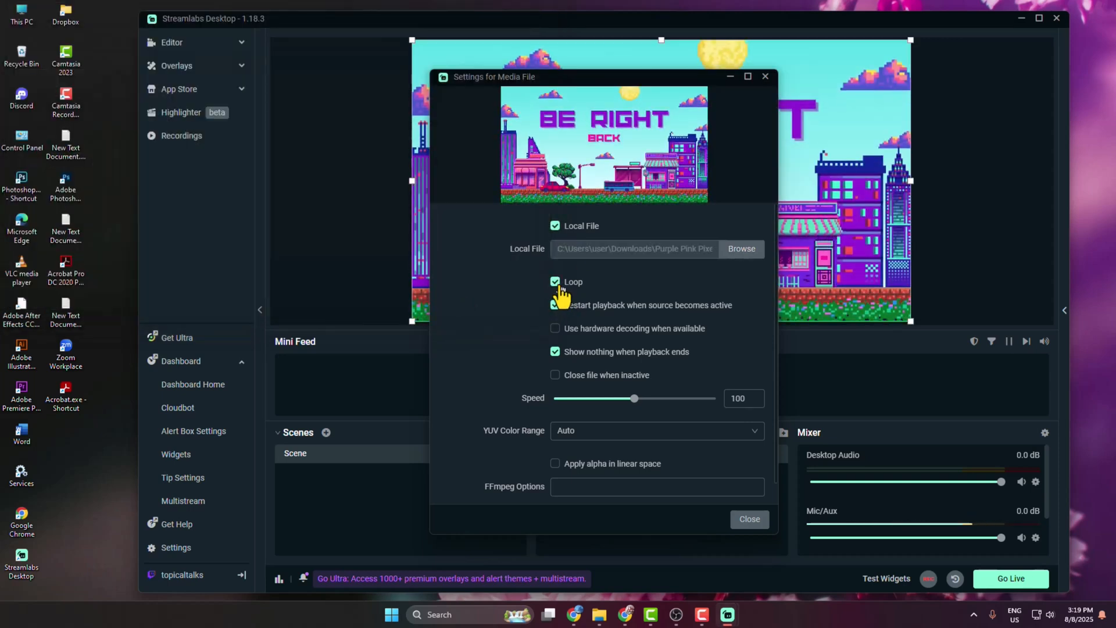
click(555, 305)
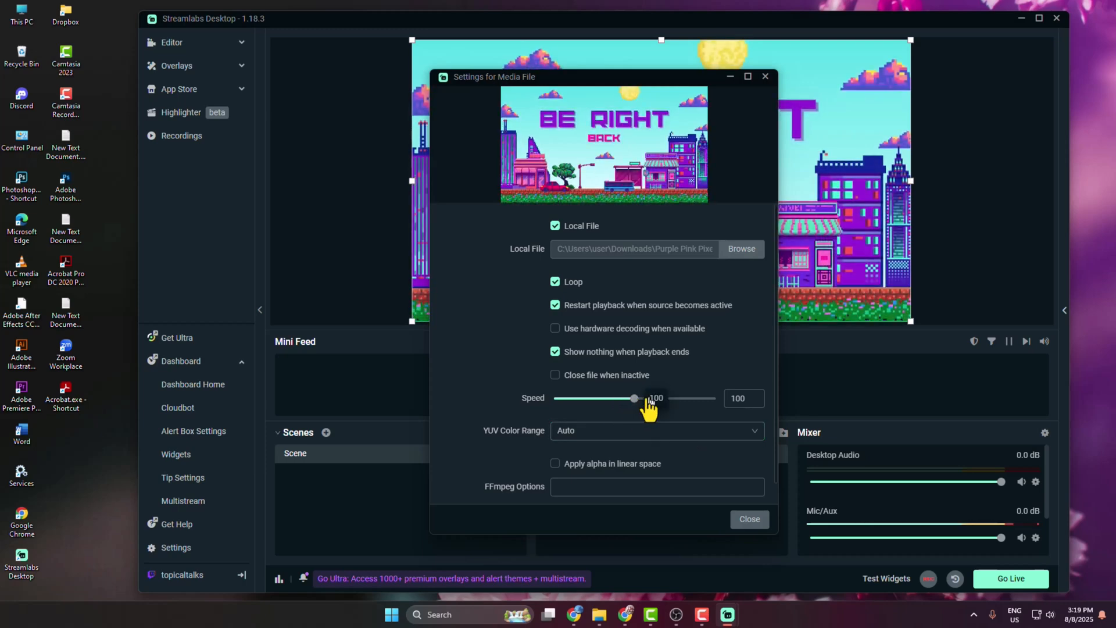
click(749, 519)
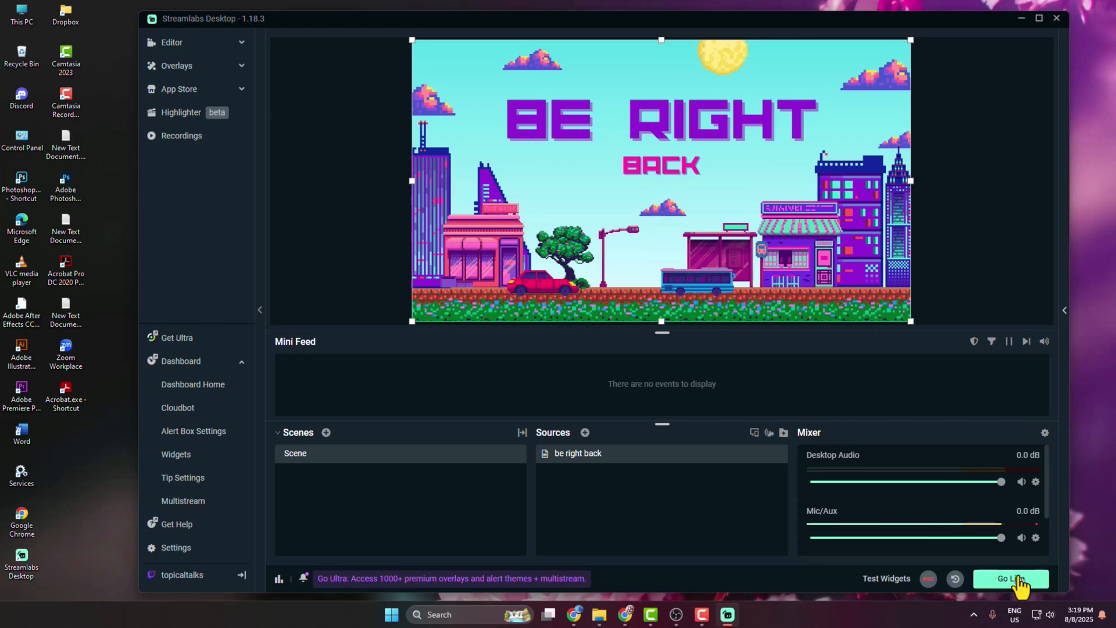
Step: Go live with Stream to Twitch enabled and acknowledge the You're live confirmation
click(1010, 578)
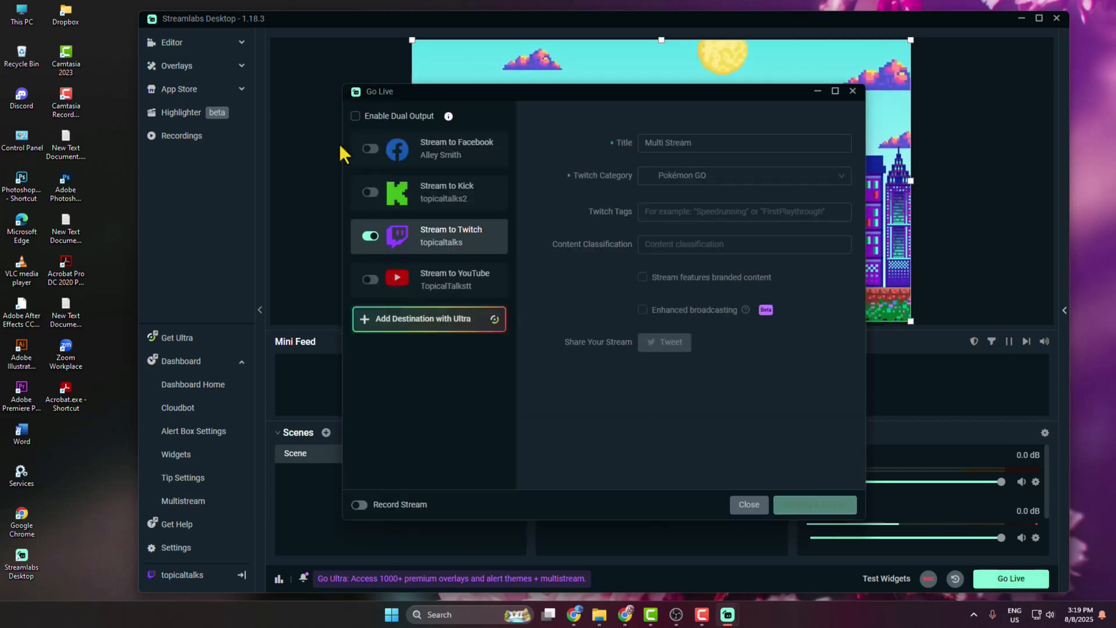
click(370, 236)
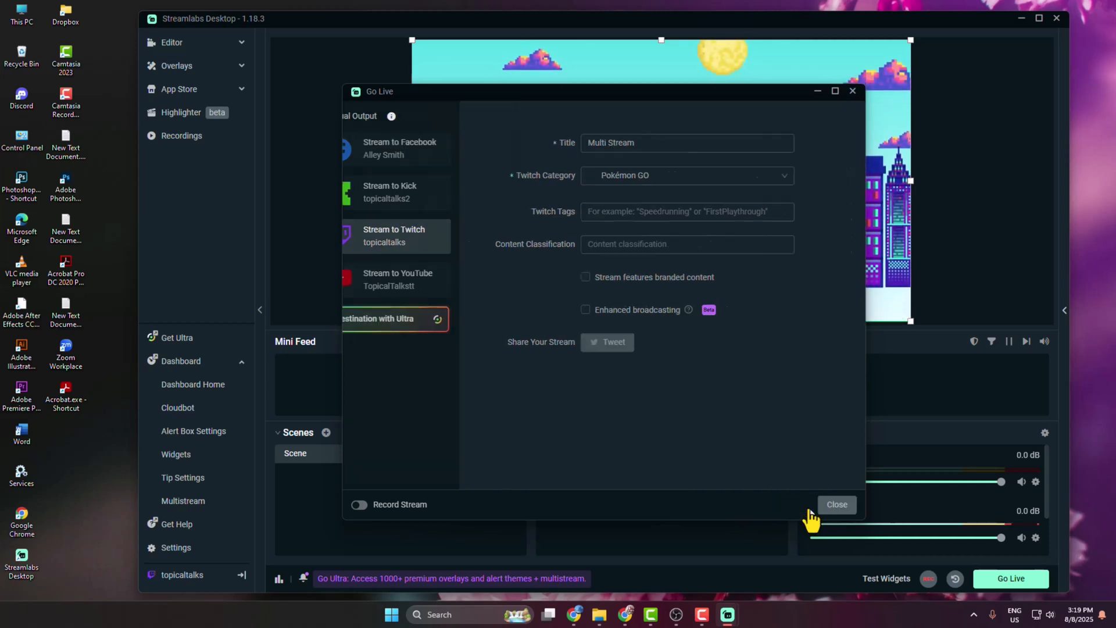
click(1010, 578)
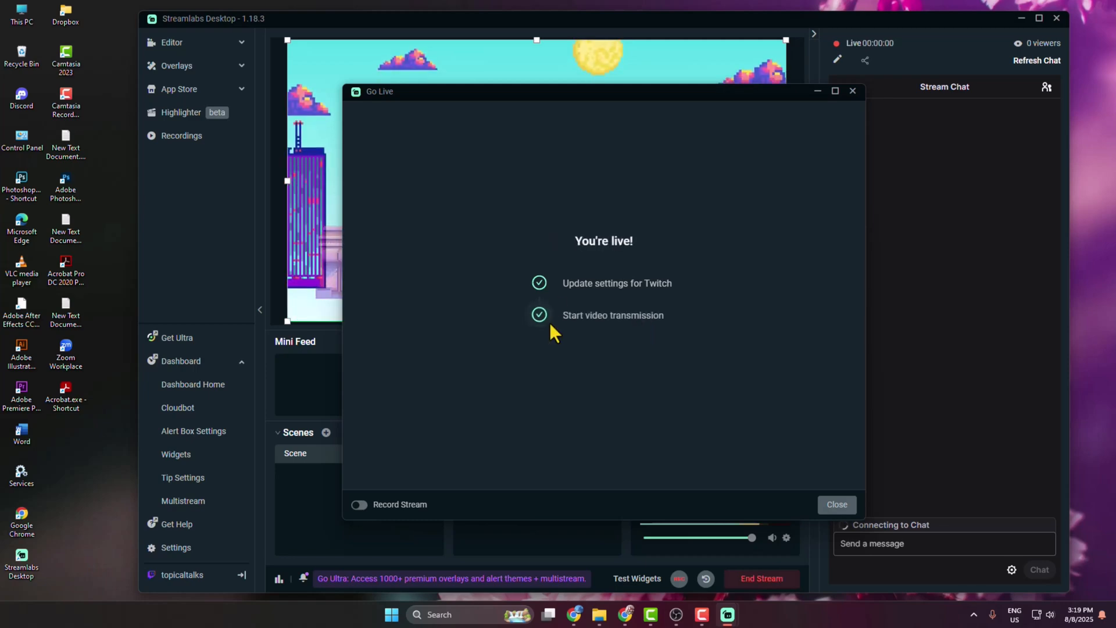
click(836, 503)
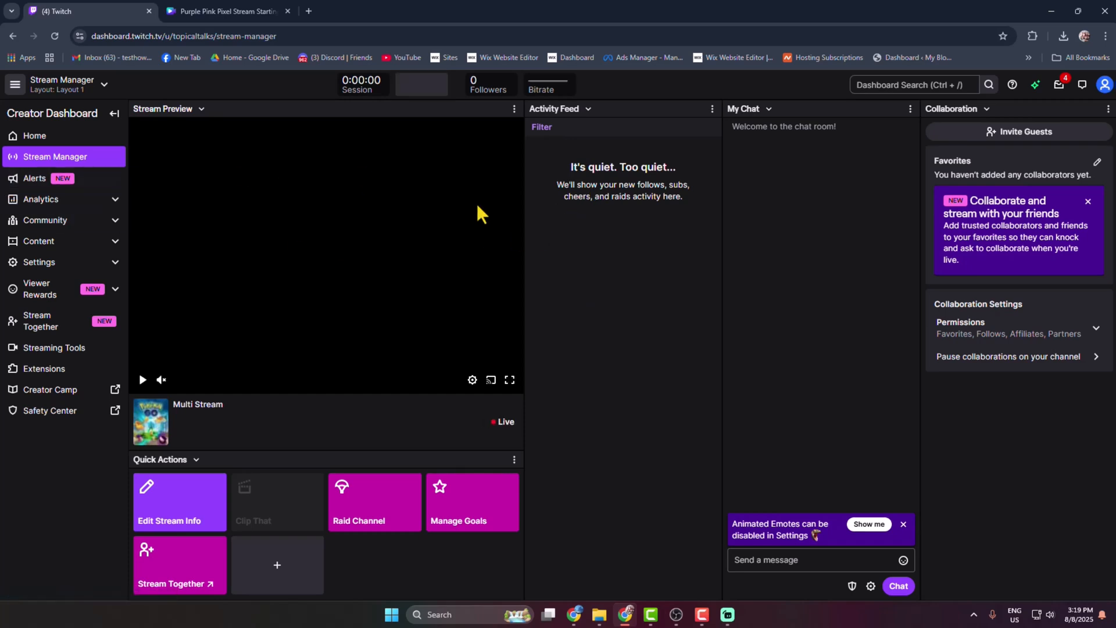
Step: Play the Stream Preview player in Twitch Stream Manager to watch the live BRB scene
click(142, 379)
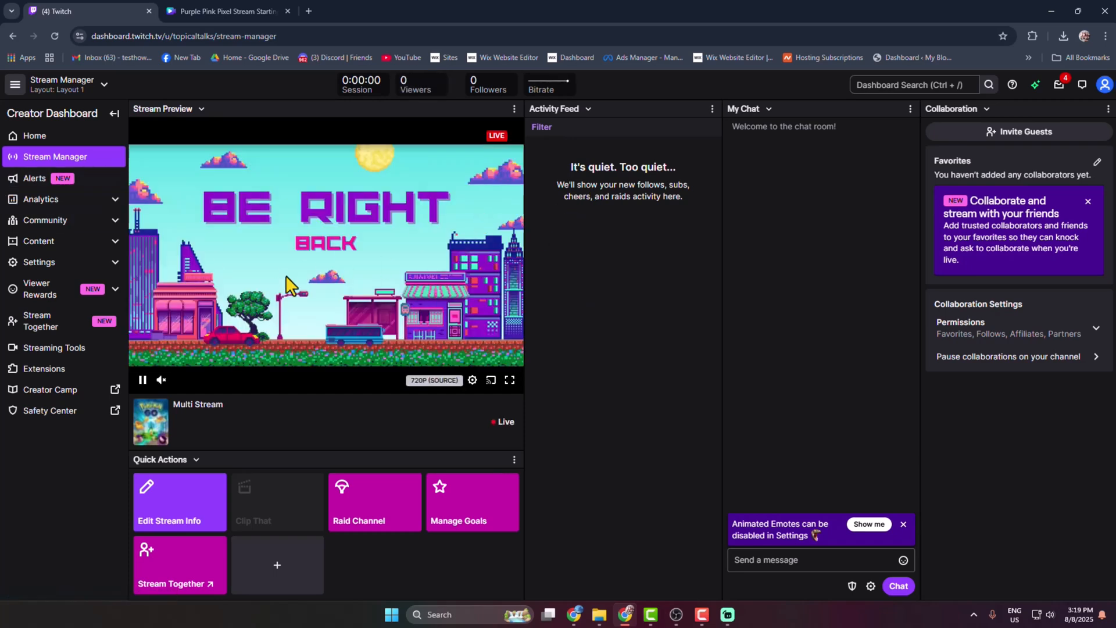
mouse_move(316, 267)
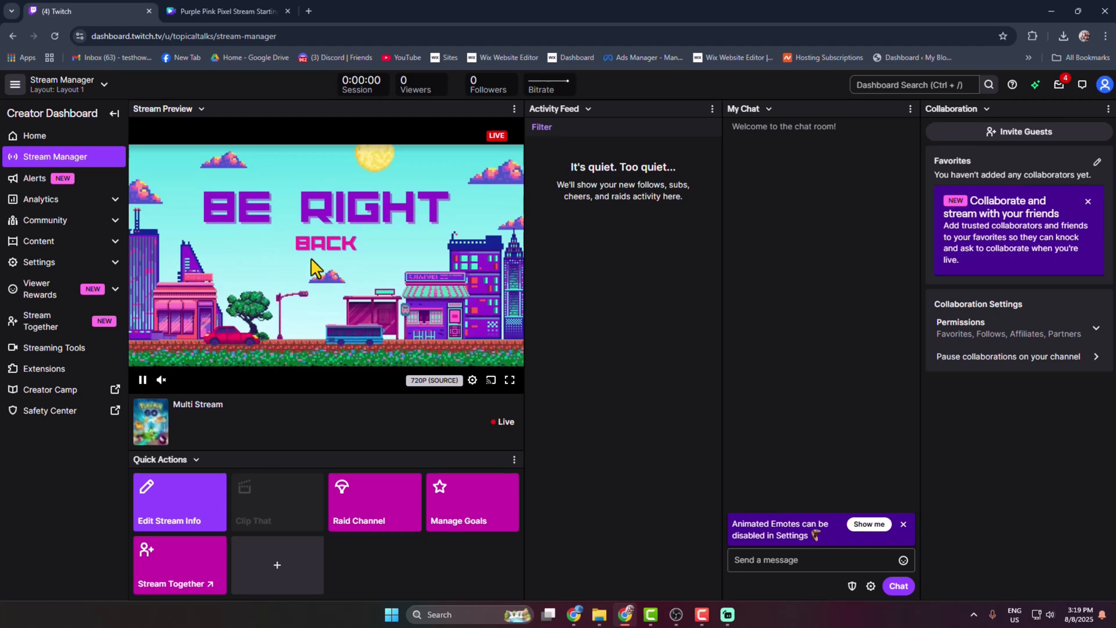